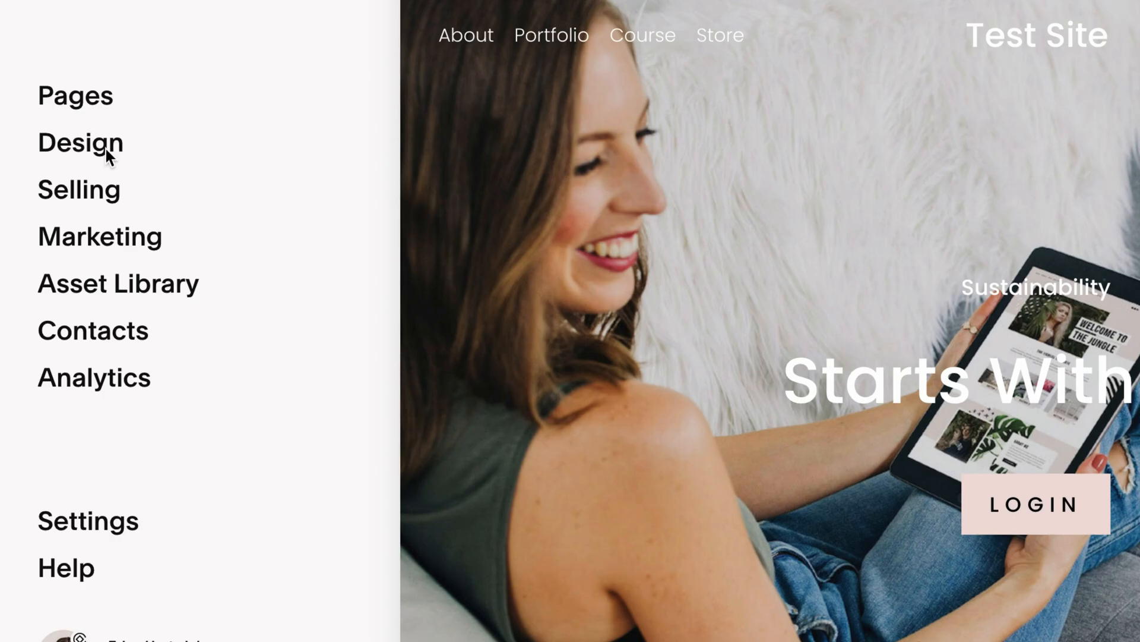
- Go to Design > Custom CSS and place the caret in the empty editor
left_click(81, 142)
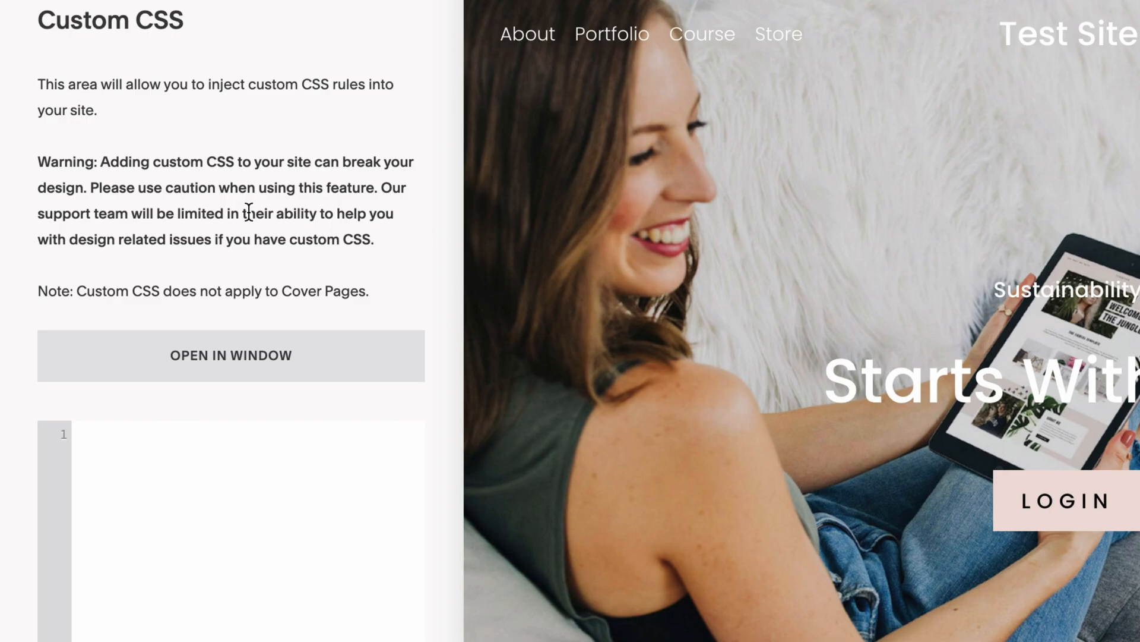
left_click(81, 439)
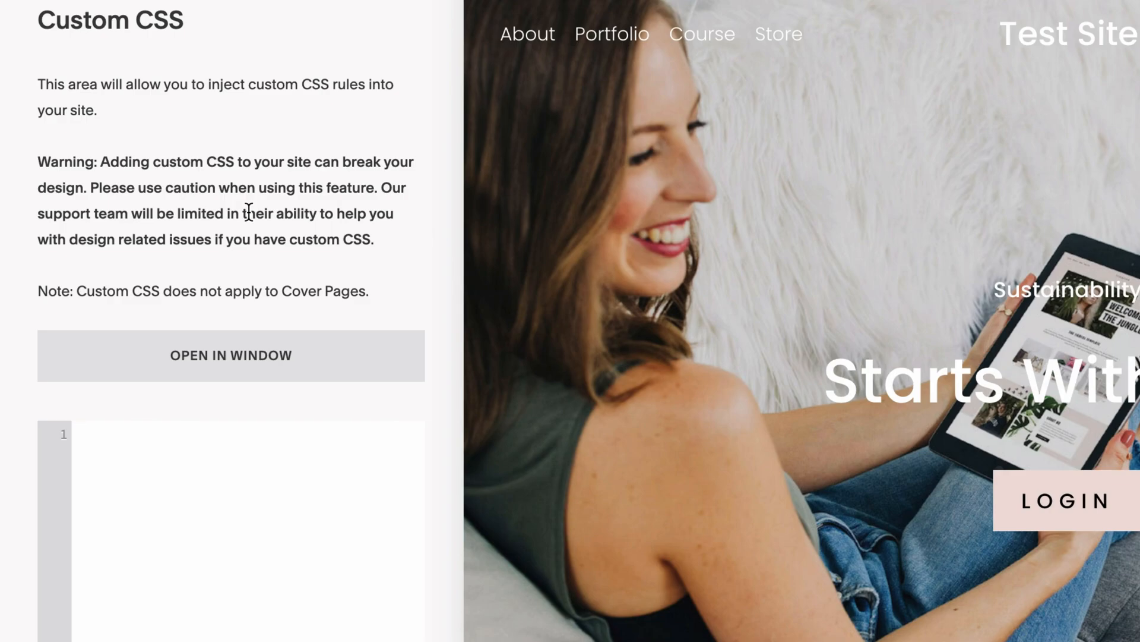
left_click(76, 438)
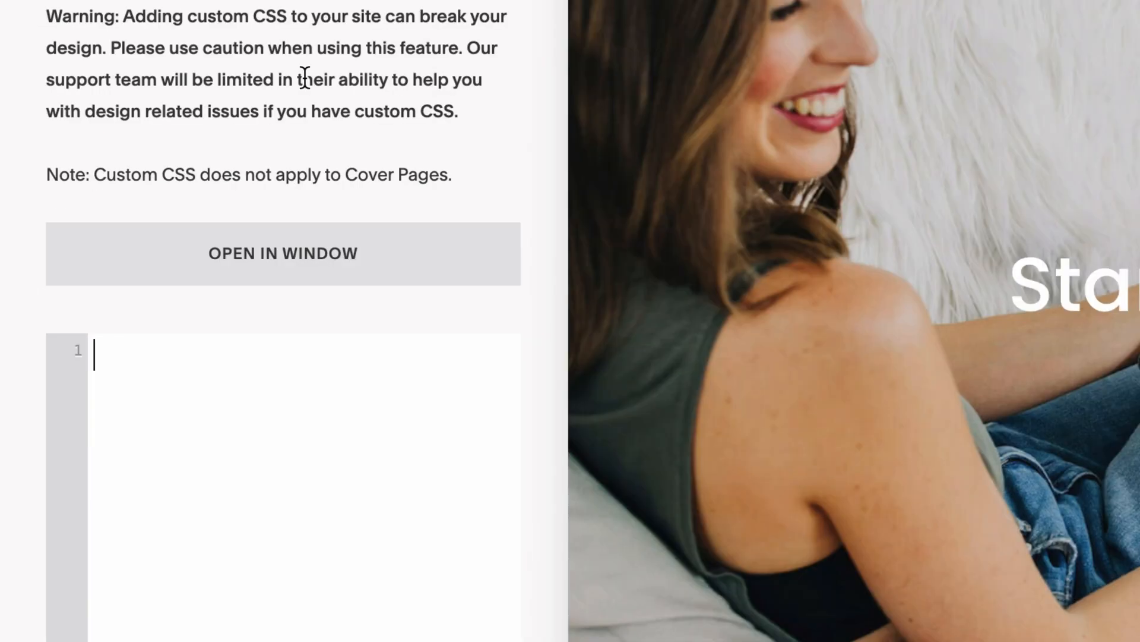
- Write the rule .header{display:none} in the Custom CSS editor
type(".heade")
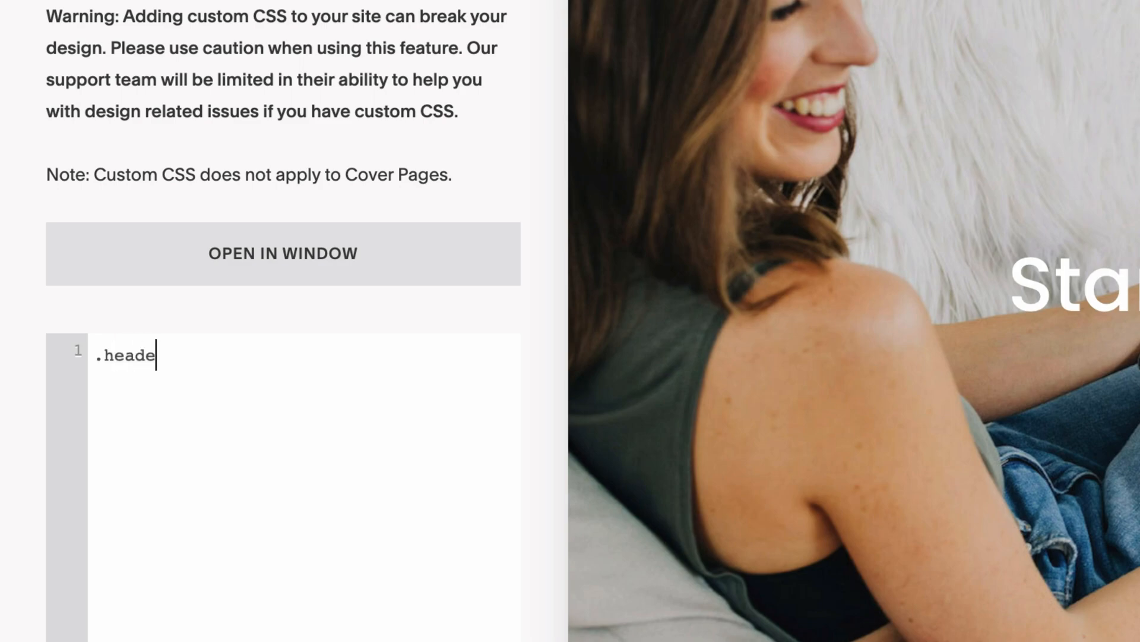
type("r{")
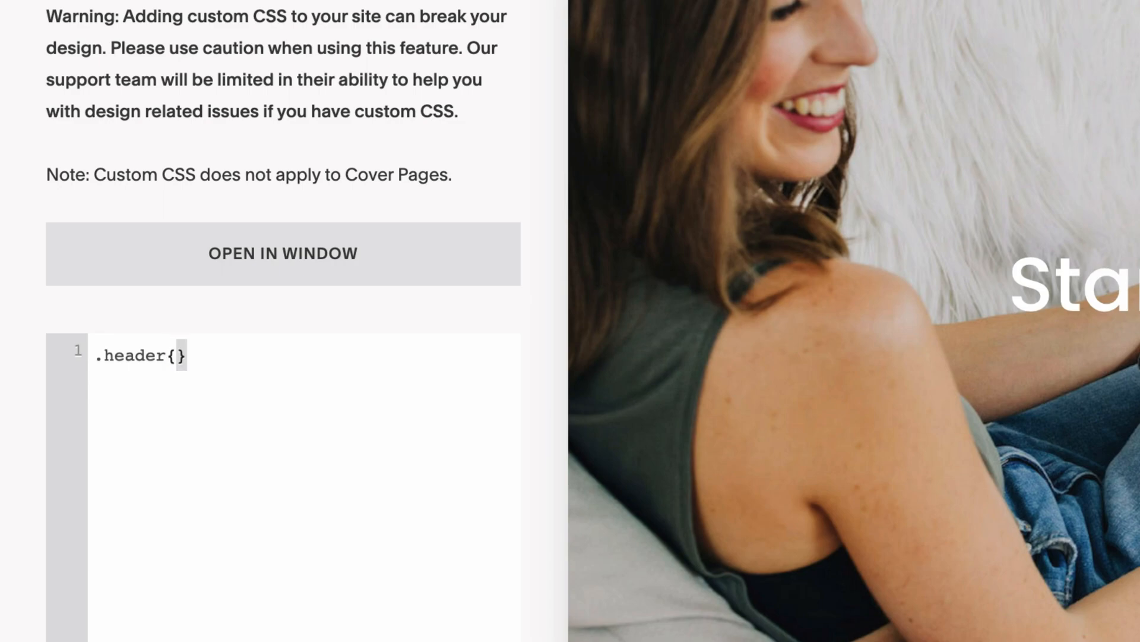
left_click(178, 355)
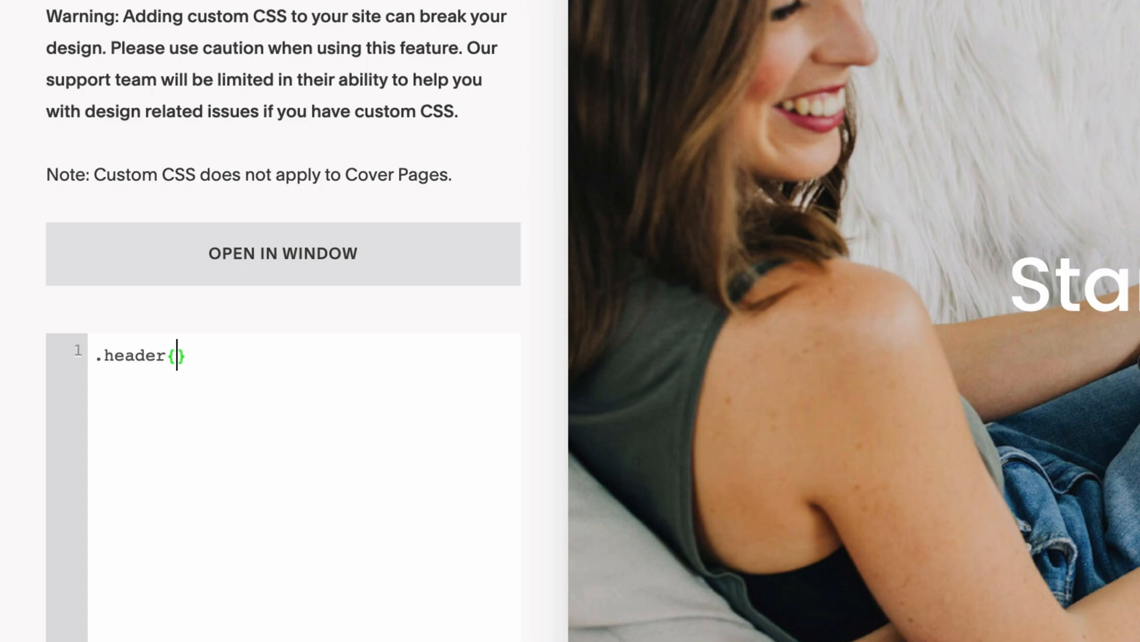
type("dis")
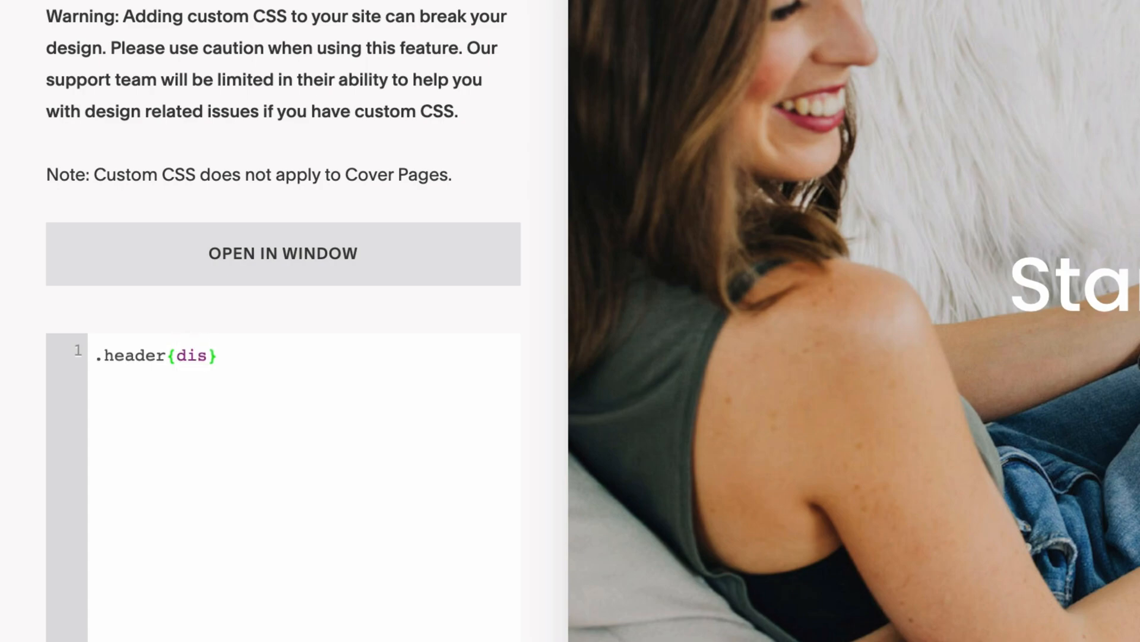
type("play")
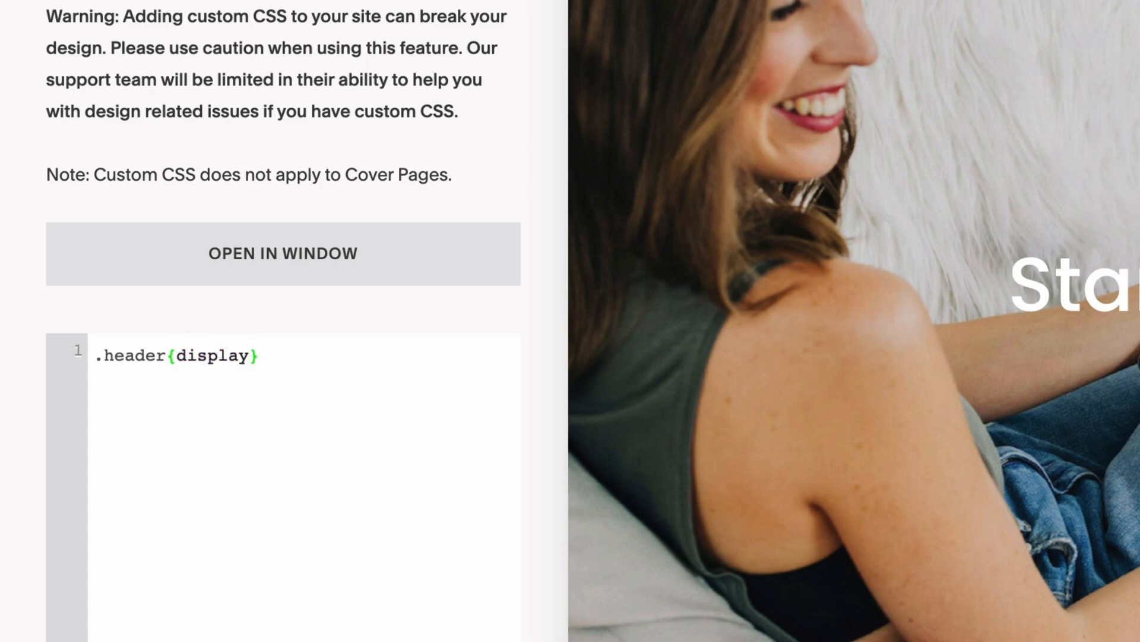
type(":none")
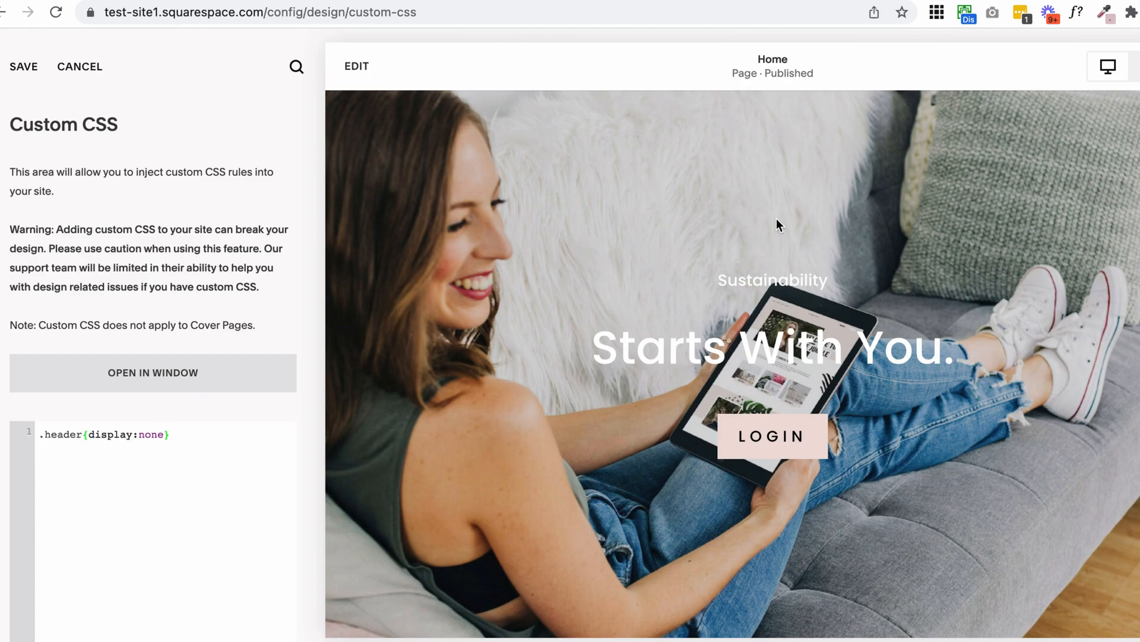
mouse_move(865, 162)
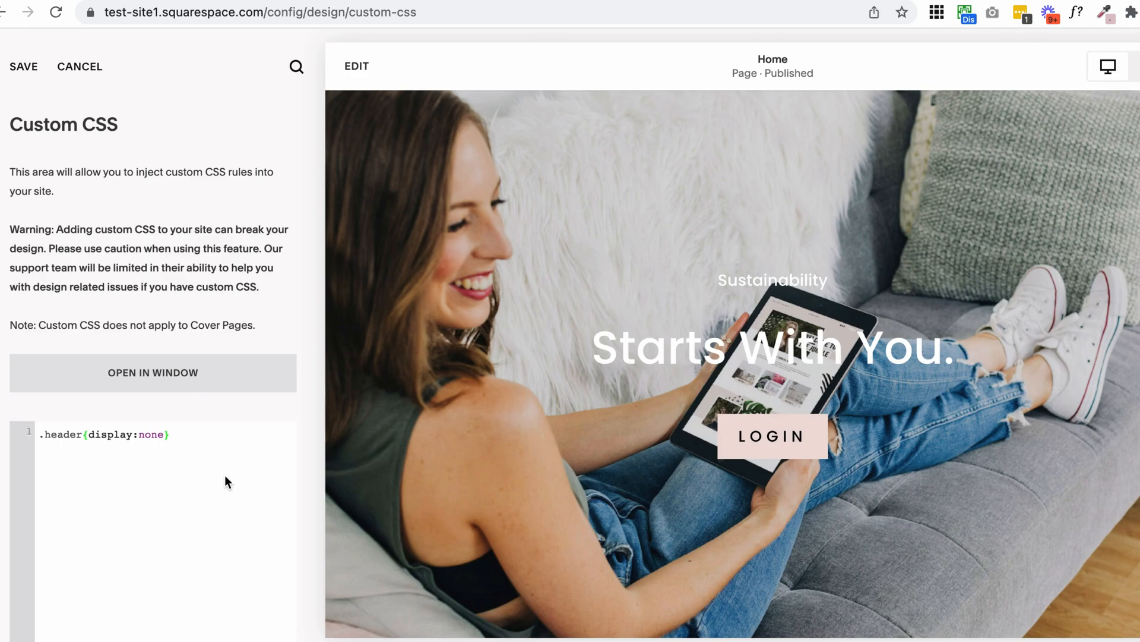
left_click(171, 434)
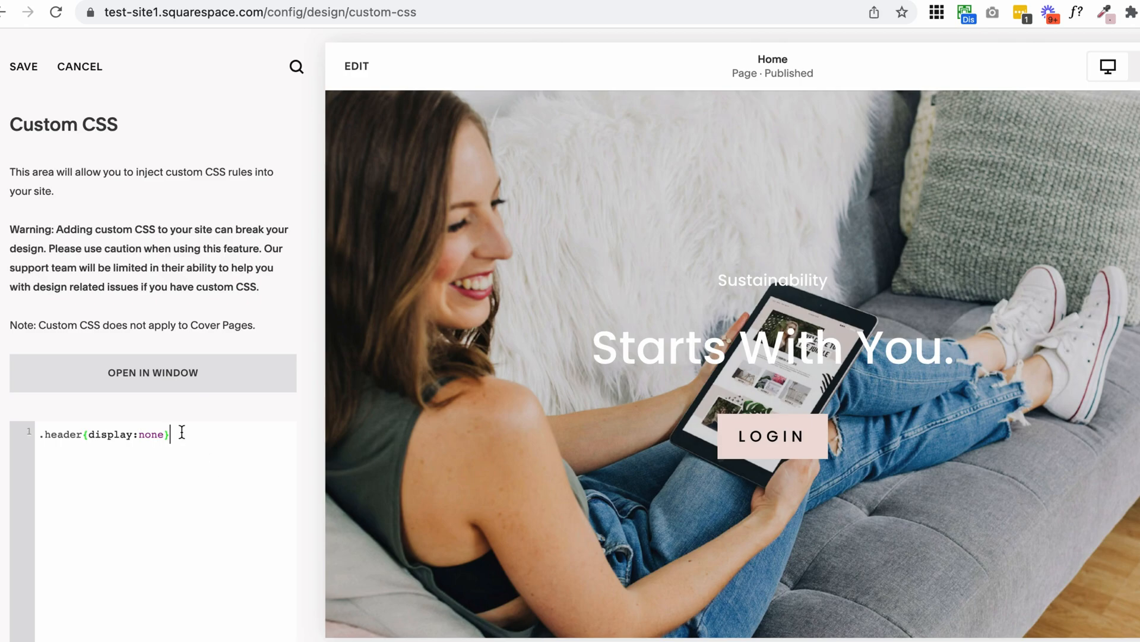
mouse_move(500, 421)
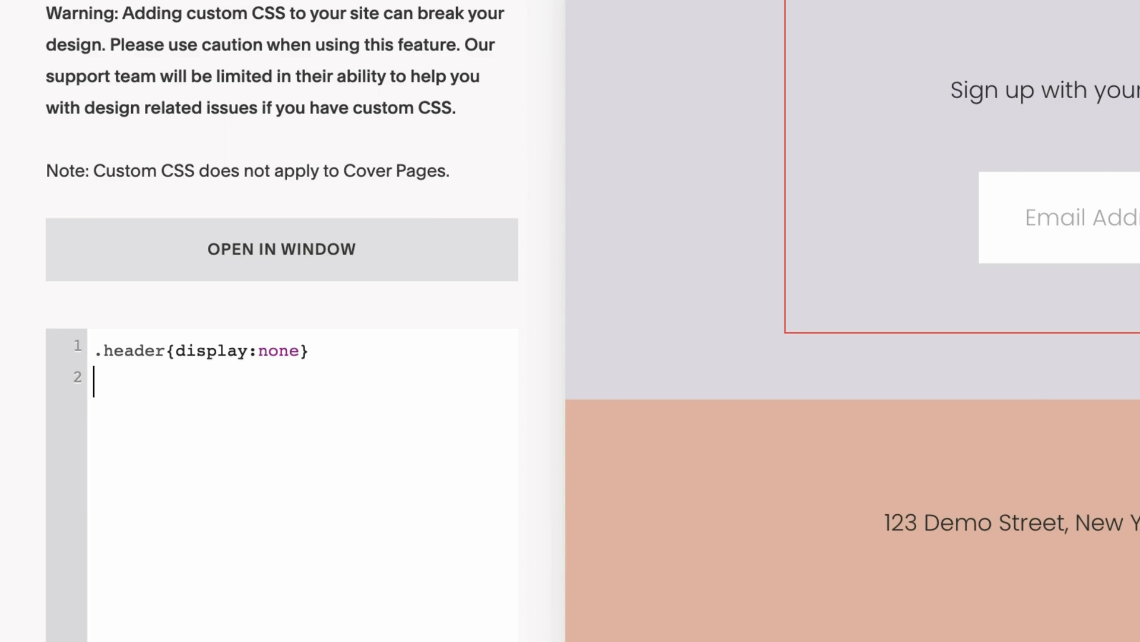
- Type footer{} on a new line and begin typing 'display' inside it
type("footer")
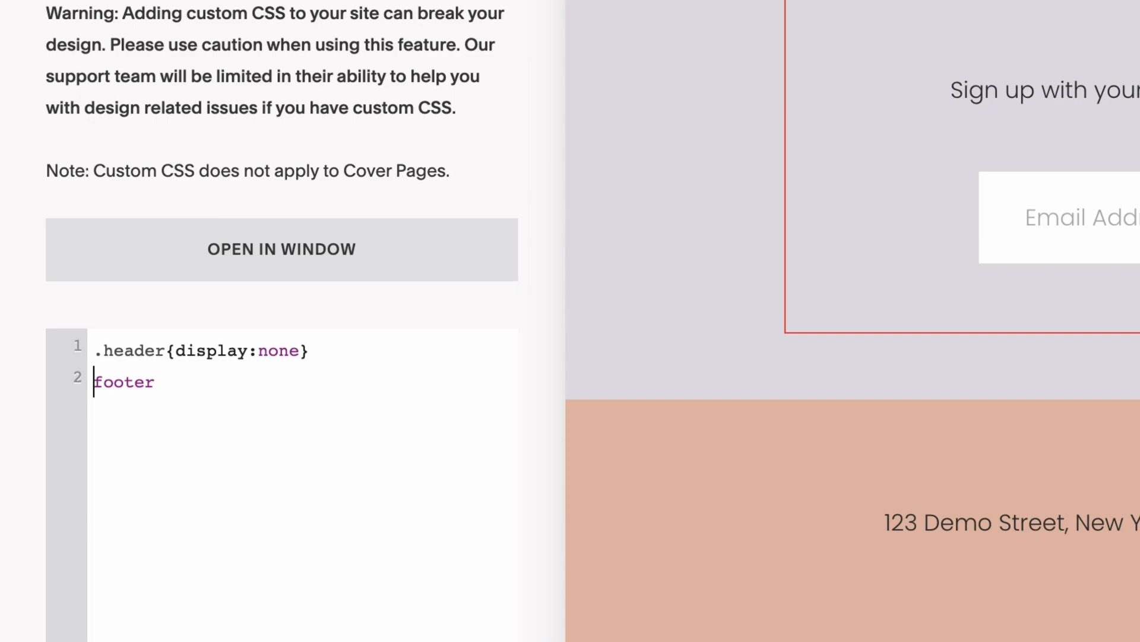
type("{}")
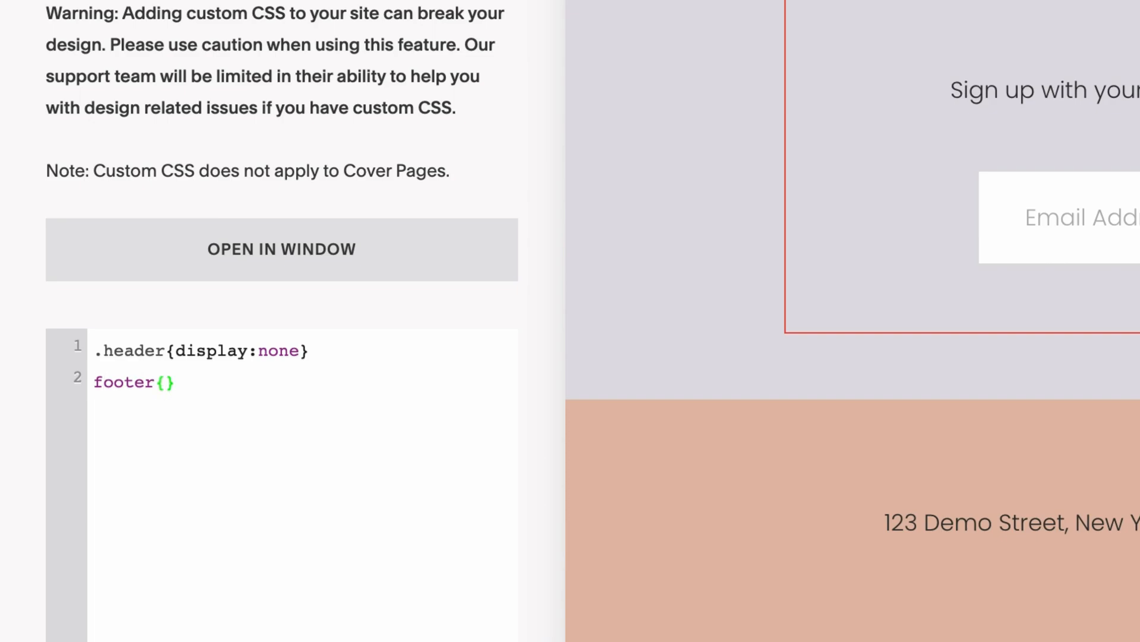
type("display:none")
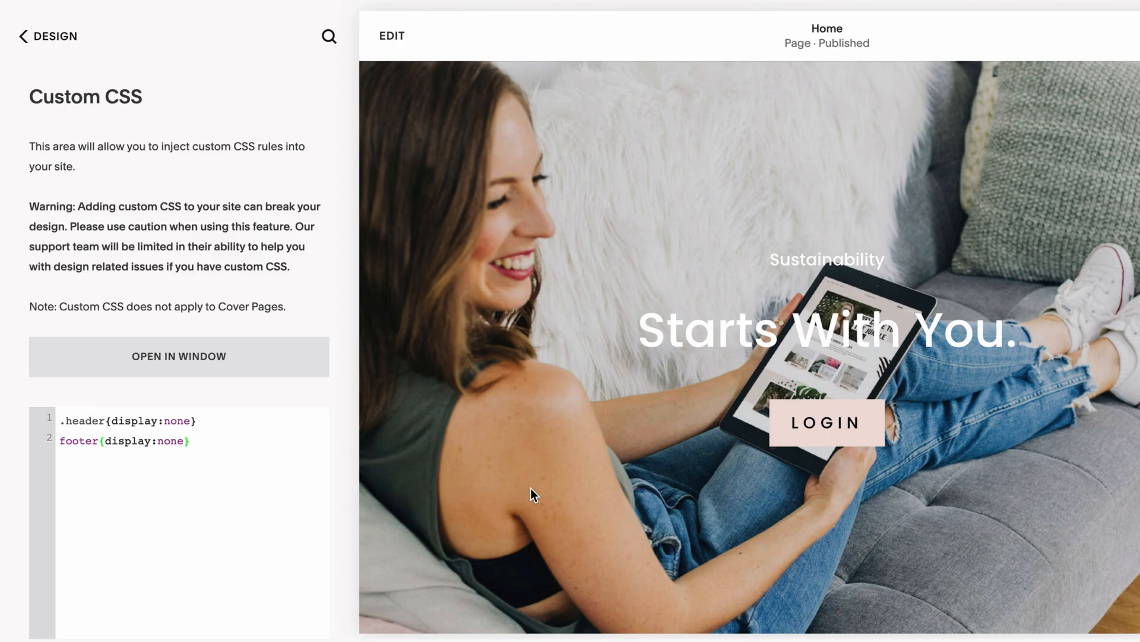
- Click on the footer rule line in the Custom CSS editor
left_click(191, 441)
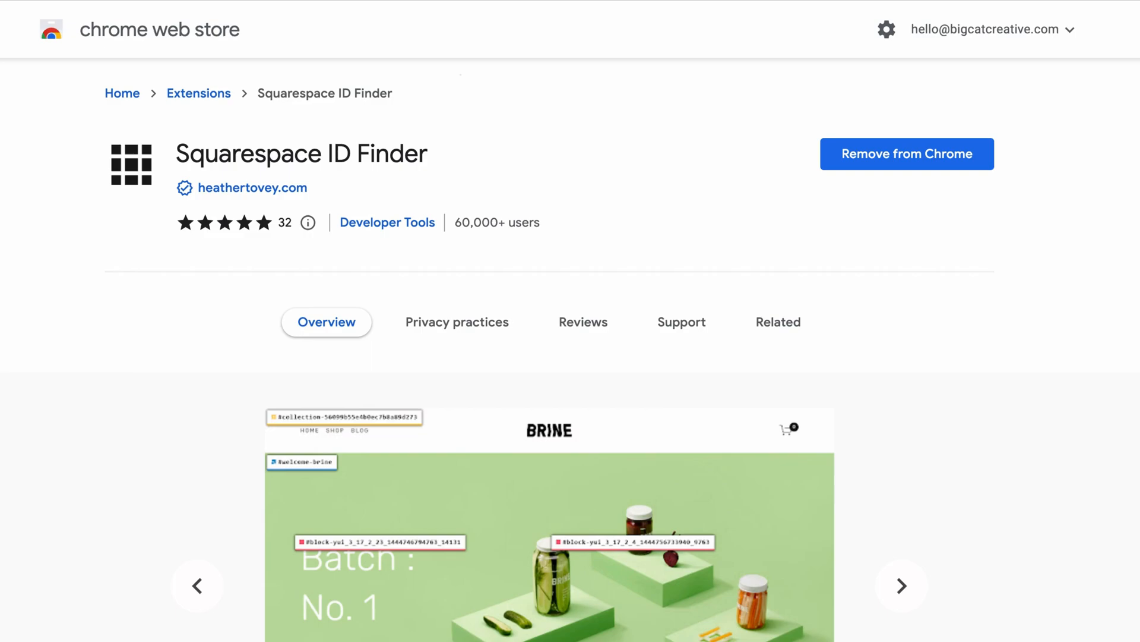
mouse_move(57, 417)
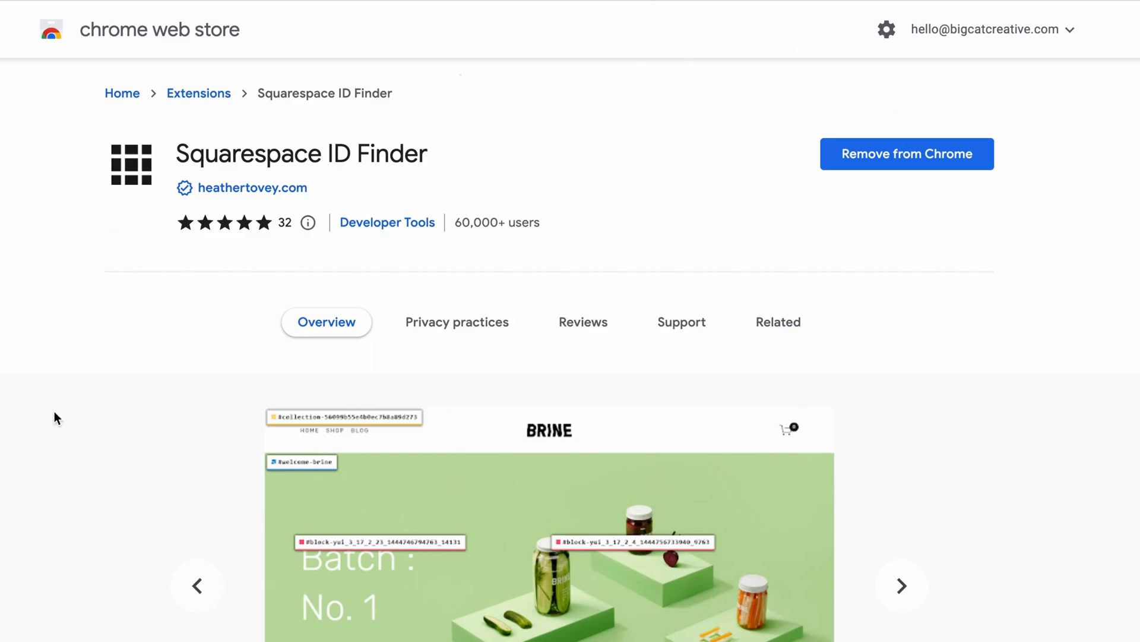
mouse_move(1034, 256)
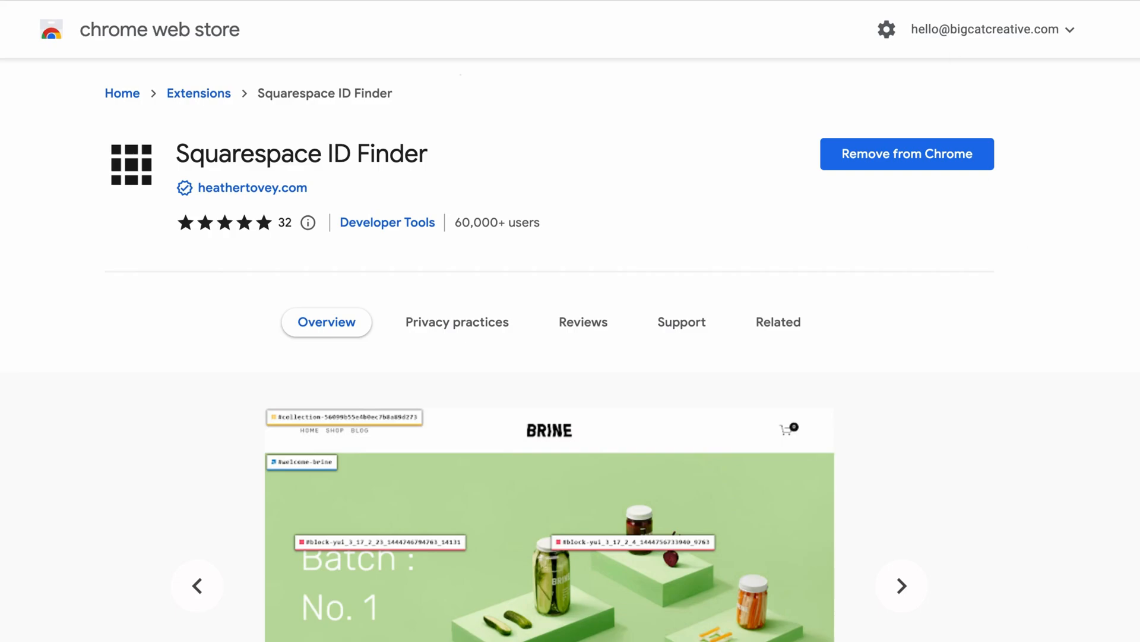
mouse_move(537, 130)
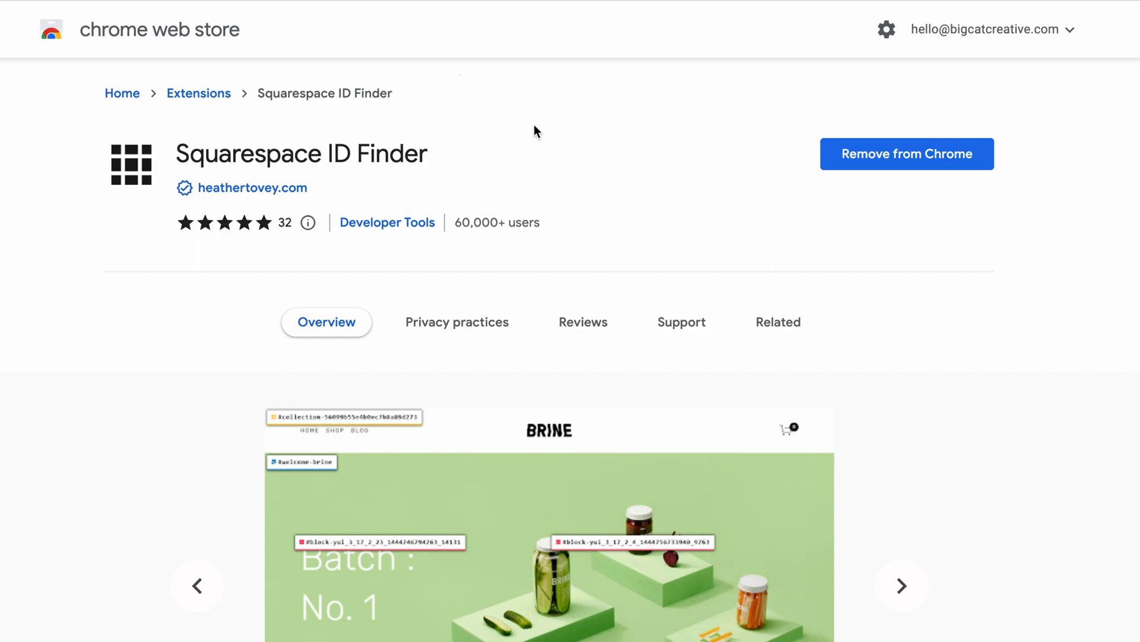
mouse_move(342, 159)
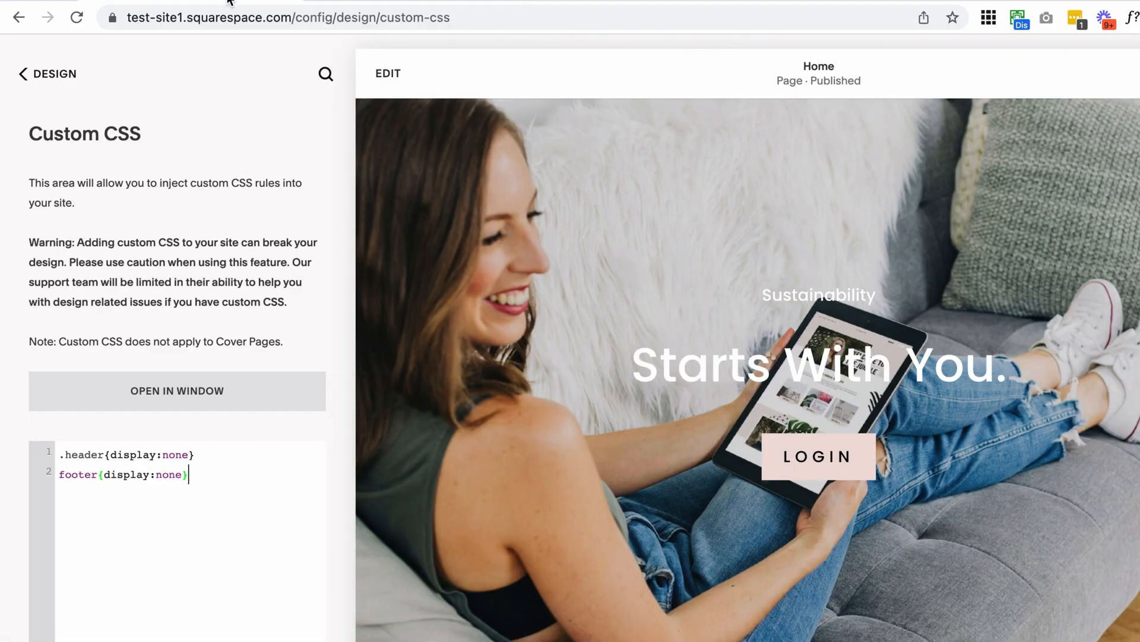
mouse_move(871, 243)
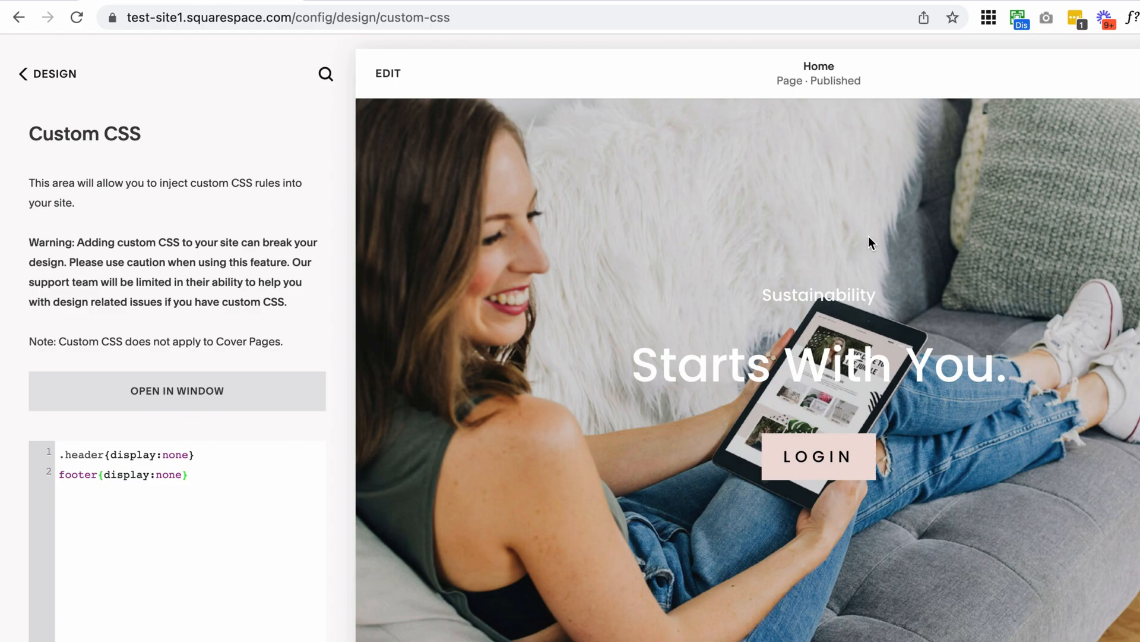
- Place the caret after the footer rule and activate the Squarespace ID Finder extension
left_click(190, 474)
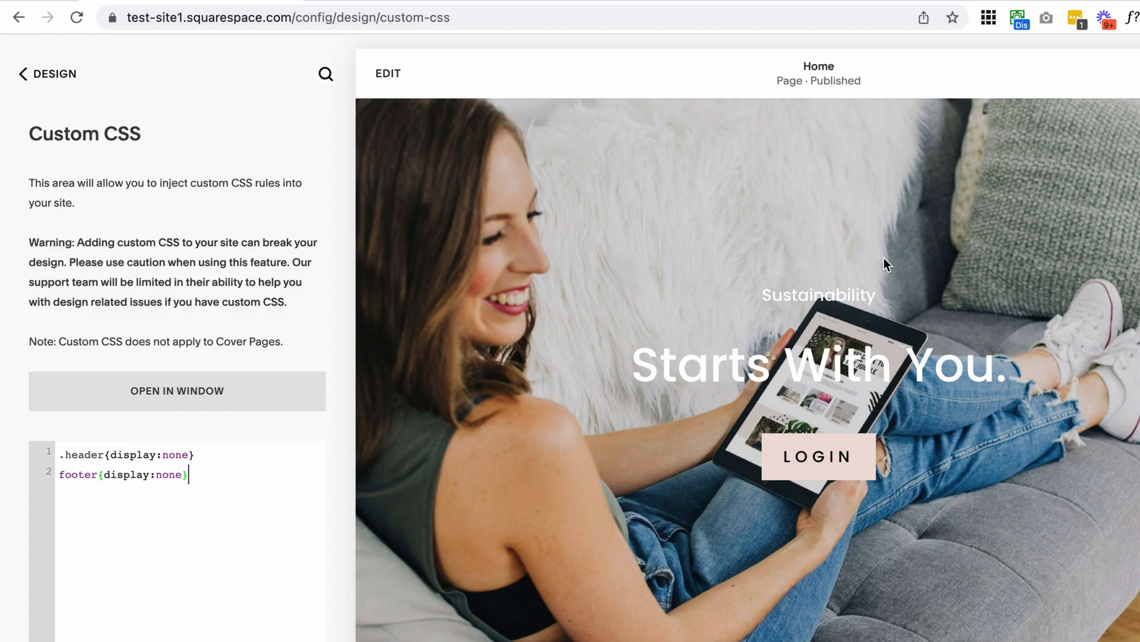
mouse_move(1000, 40)
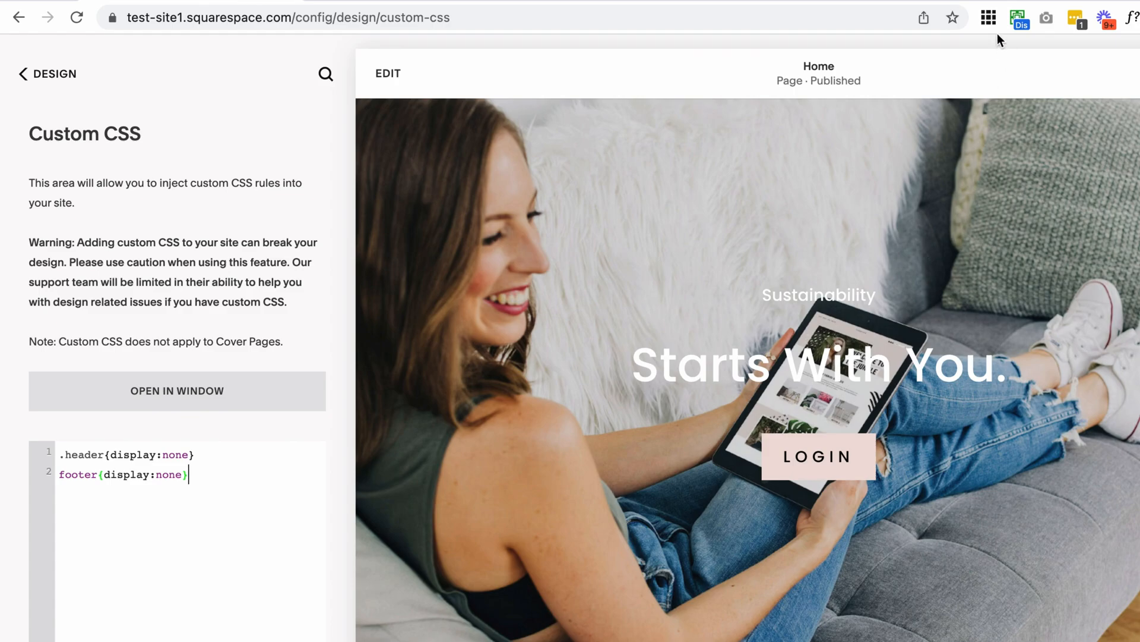
left_click(988, 17)
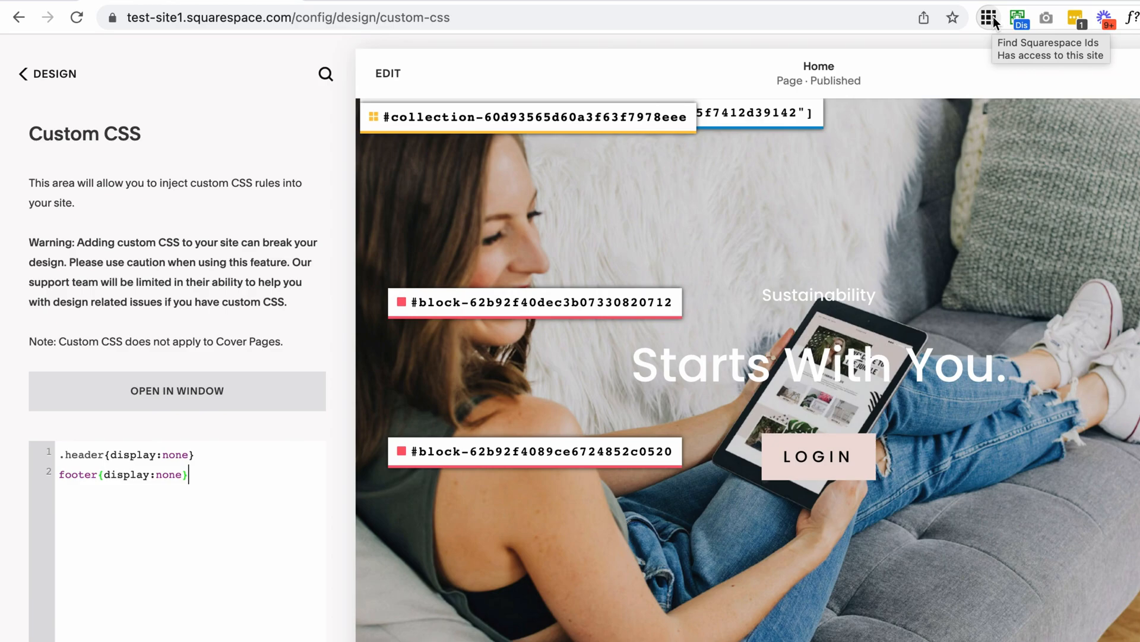
mouse_move(764, 194)
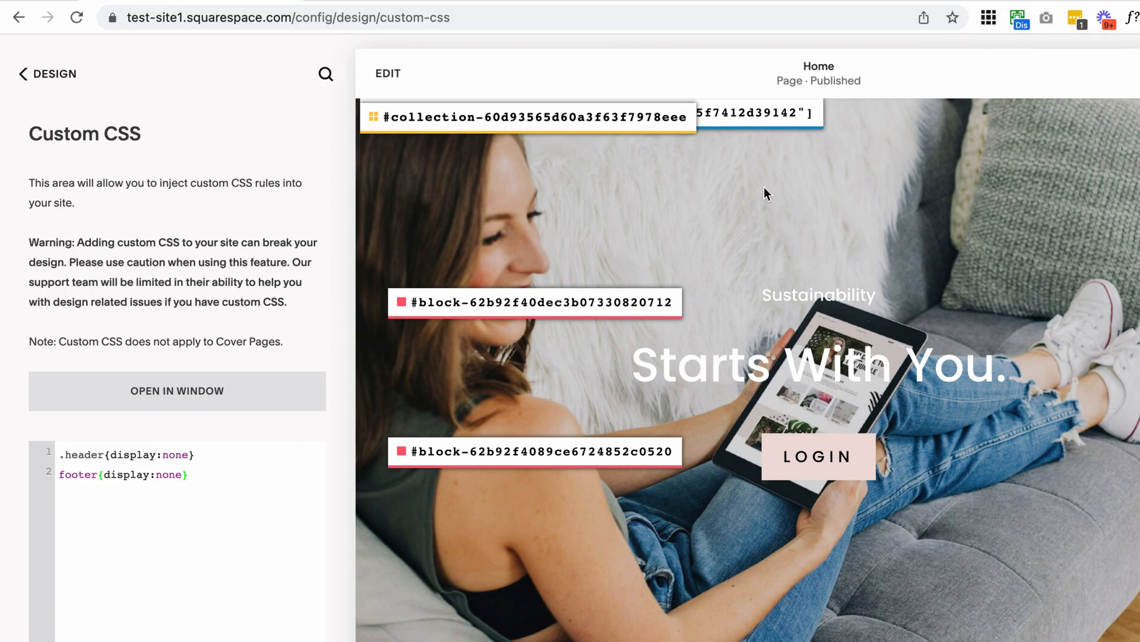
mouse_move(586, 270)
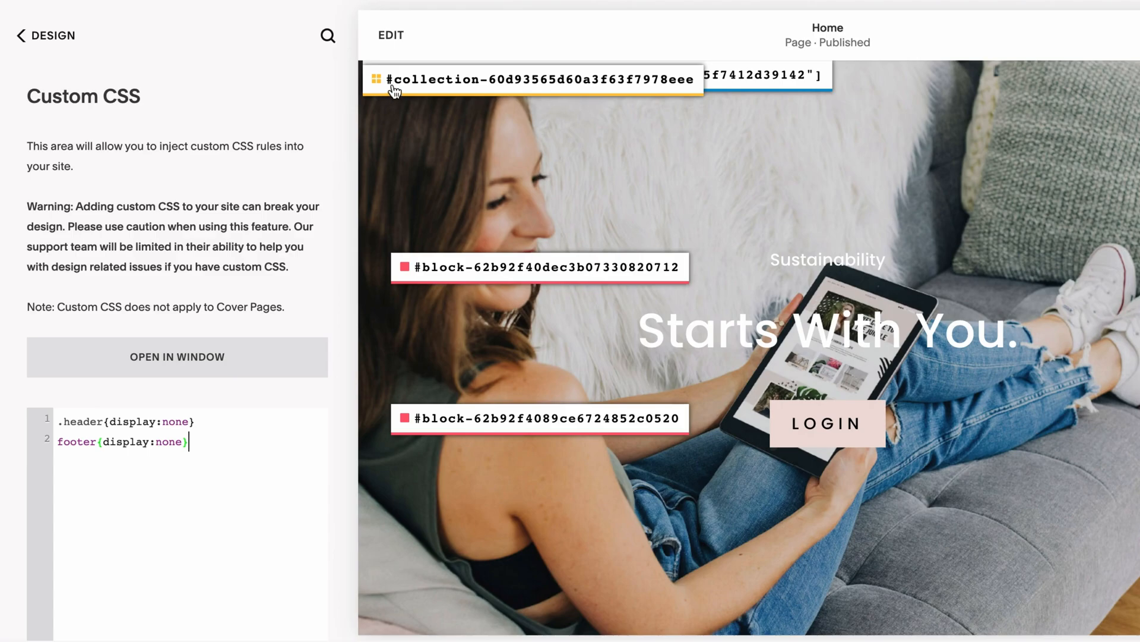
mouse_move(477, 81)
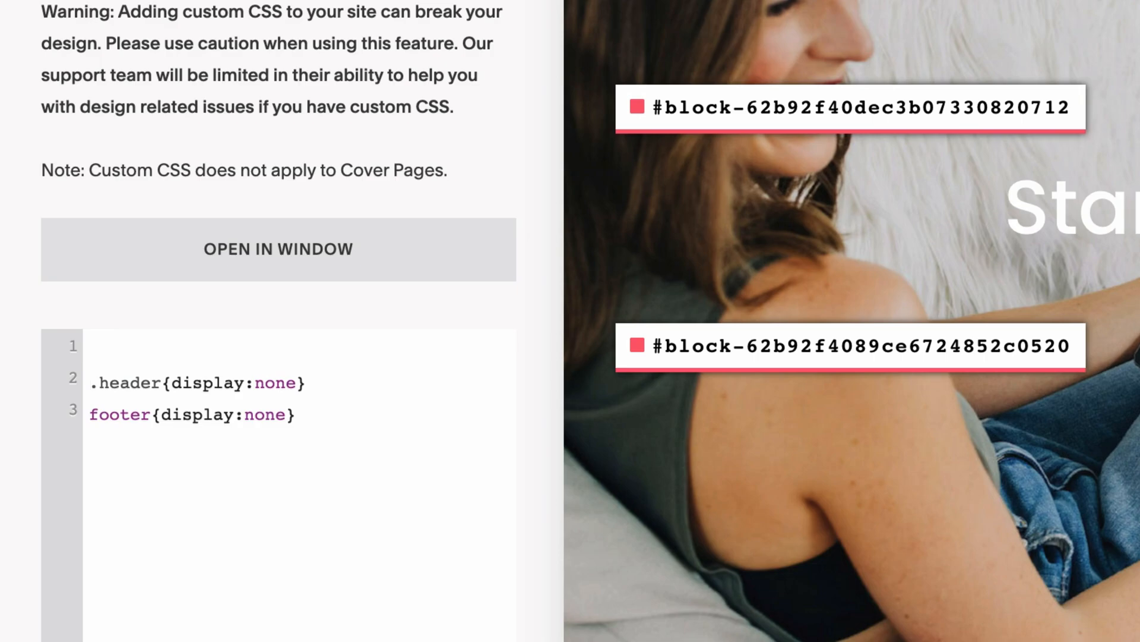
- Enter #collection-60d93565d60a3f63f7978eee on the first line of the CSS editor
type("#collection-60d93565d60a3f63f7978eee")
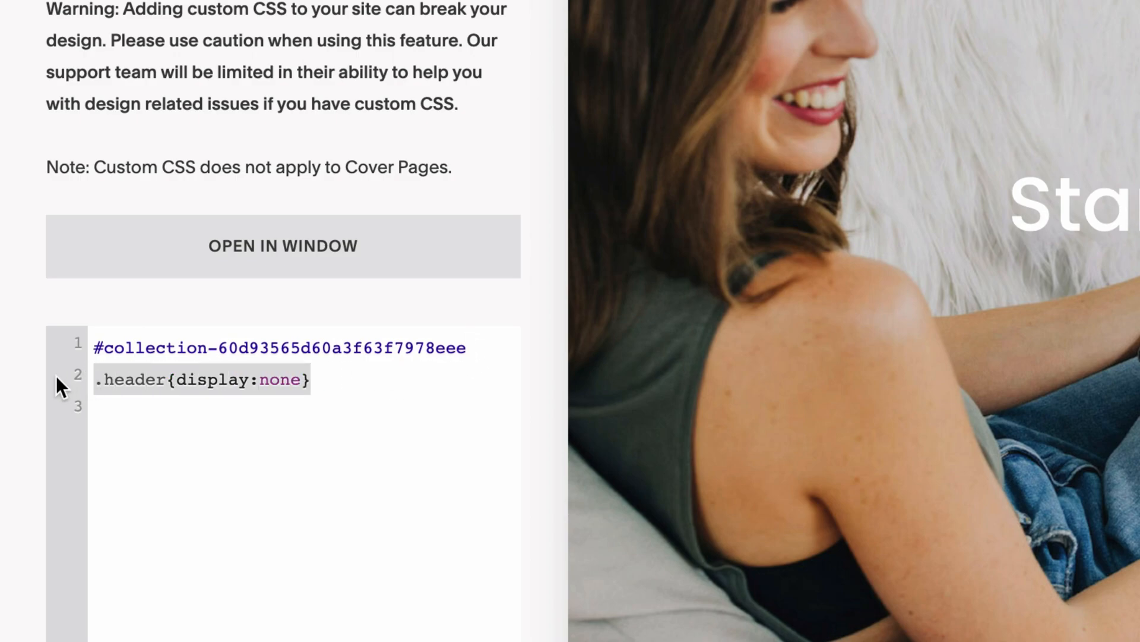
- Add an opening brace after the collection ID and select the .header rule line
left_click(458, 347)
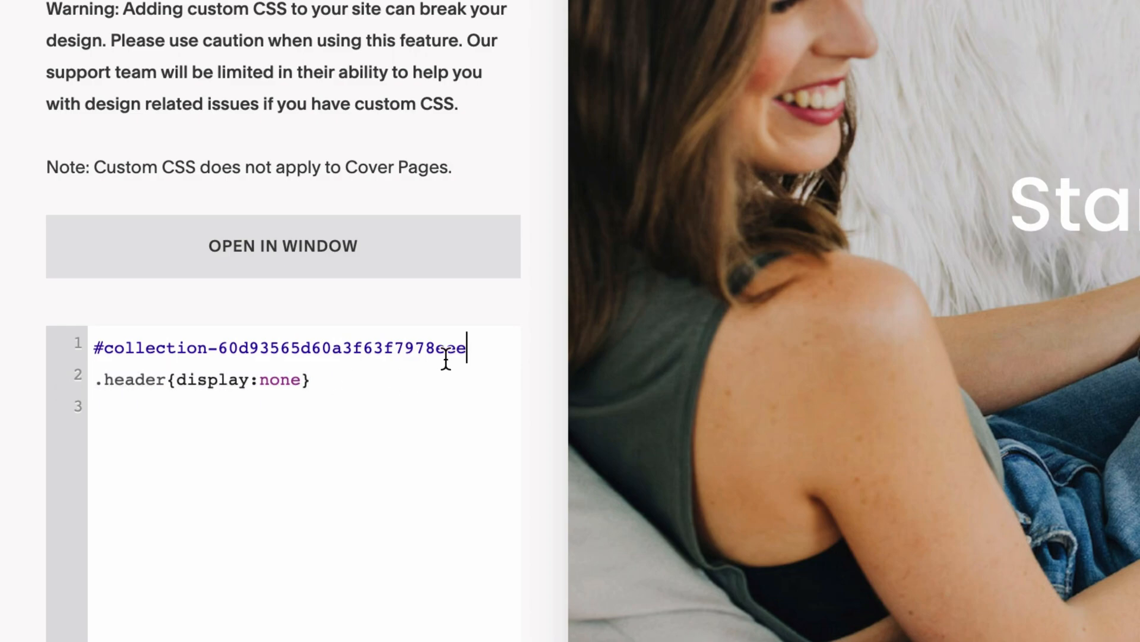
type("{}")
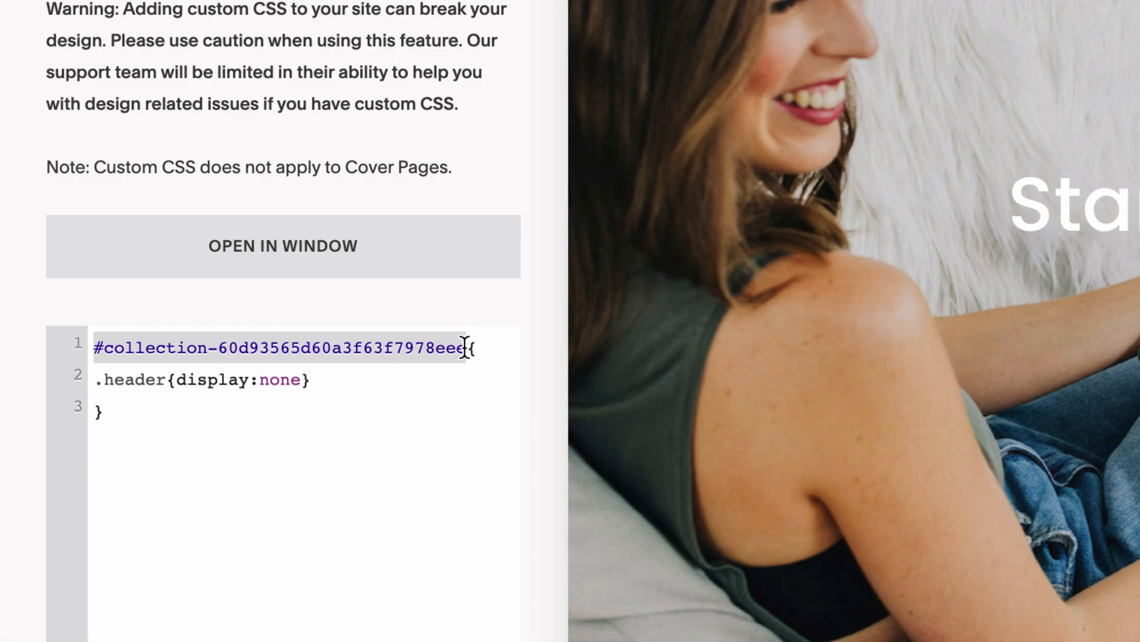
left_click(466, 348)
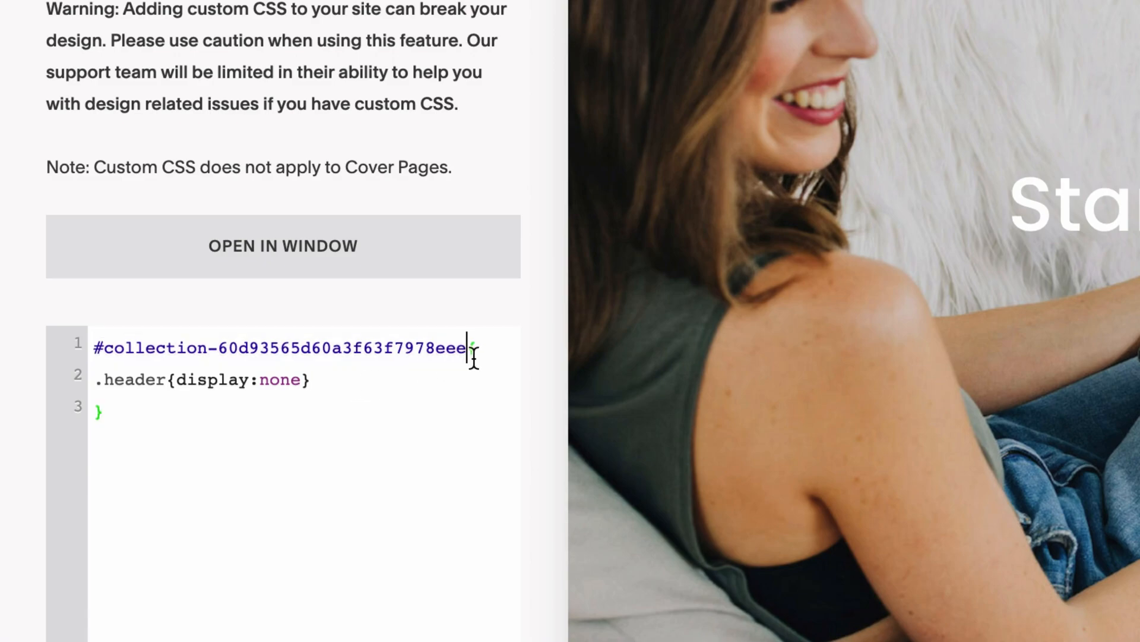
type("{")
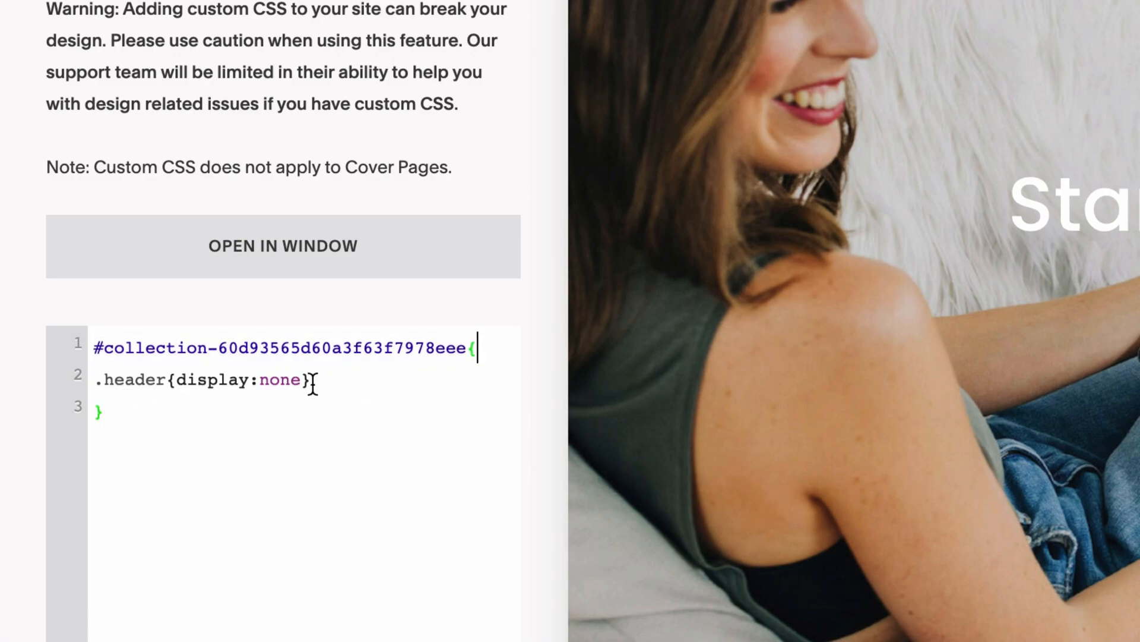
triple_click(204, 379)
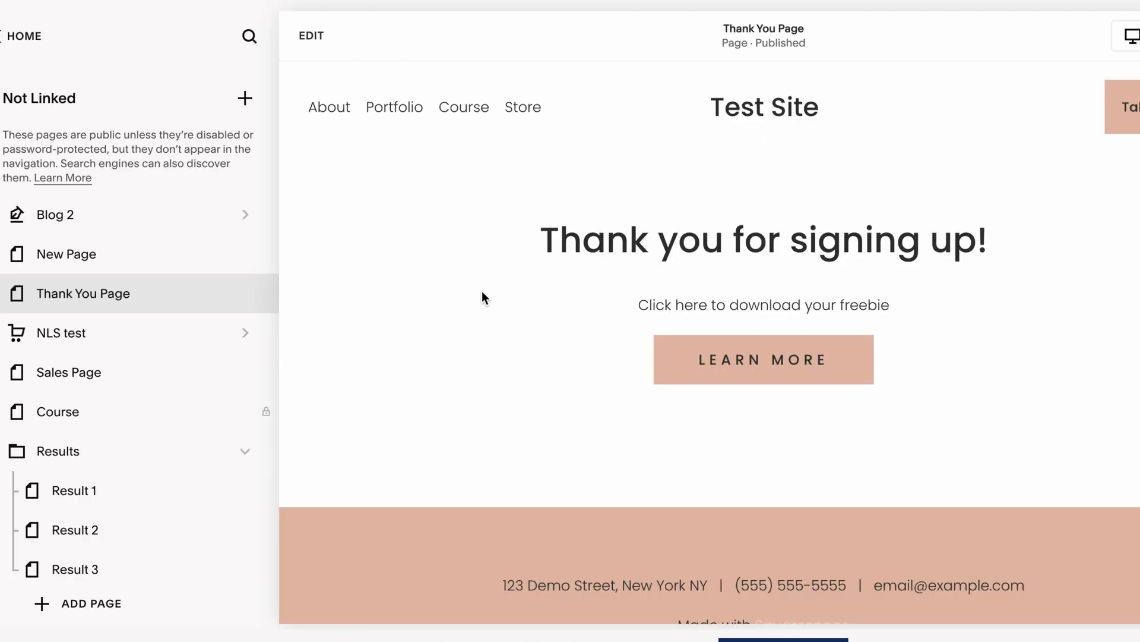
mouse_move(330, 117)
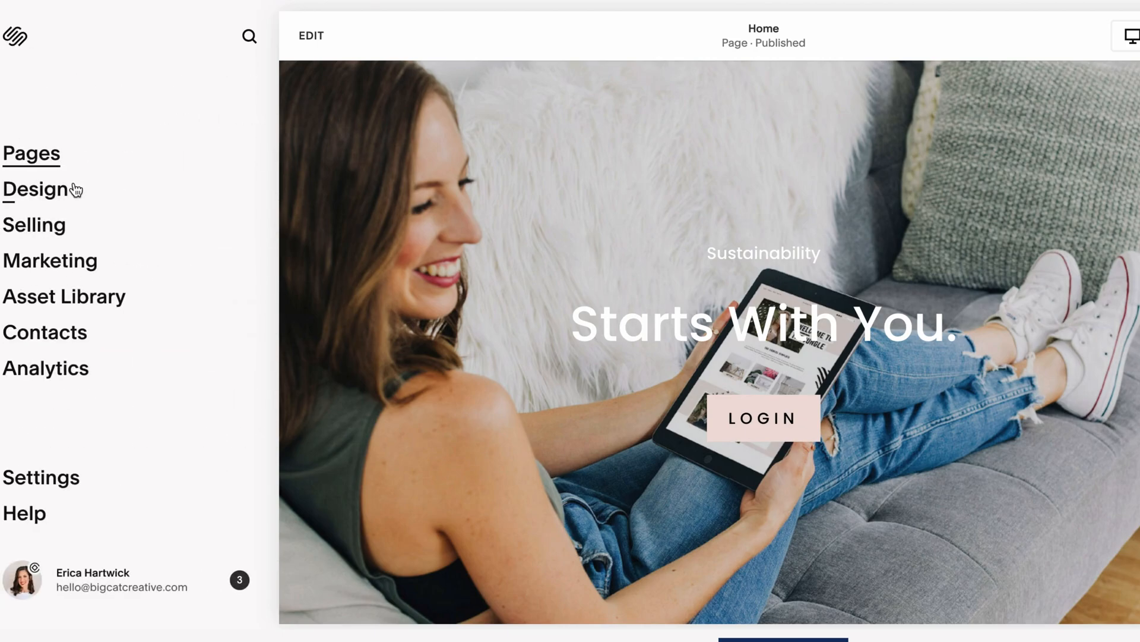
- Return to Custom CSS and add footer{display:none} inside the collection ID block
left_click(39, 189)
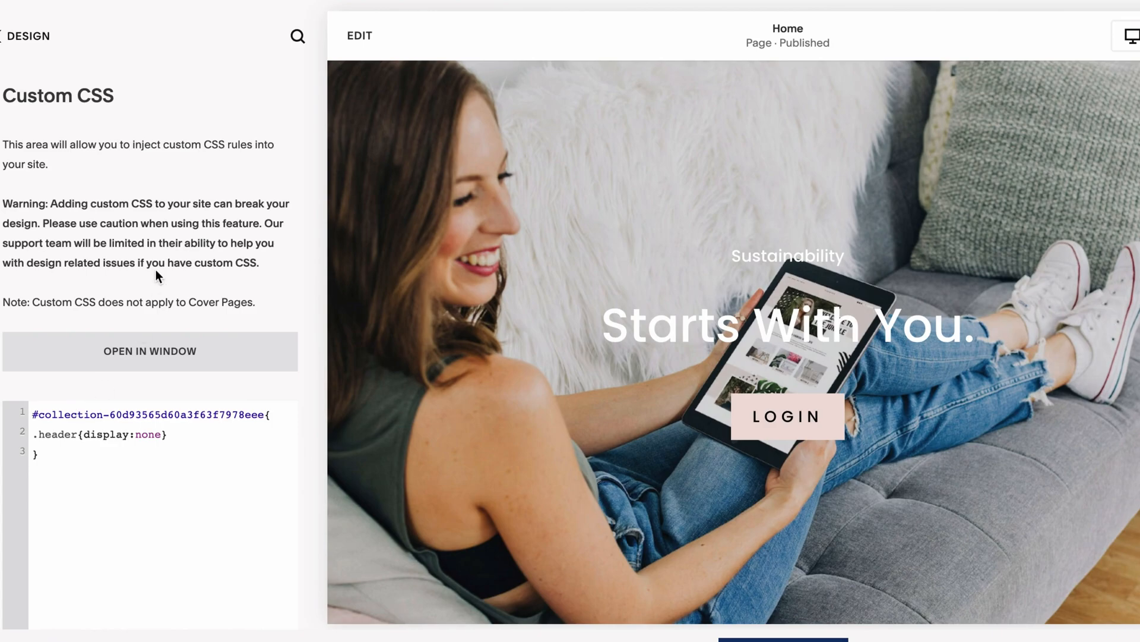
scroll("down", 3)
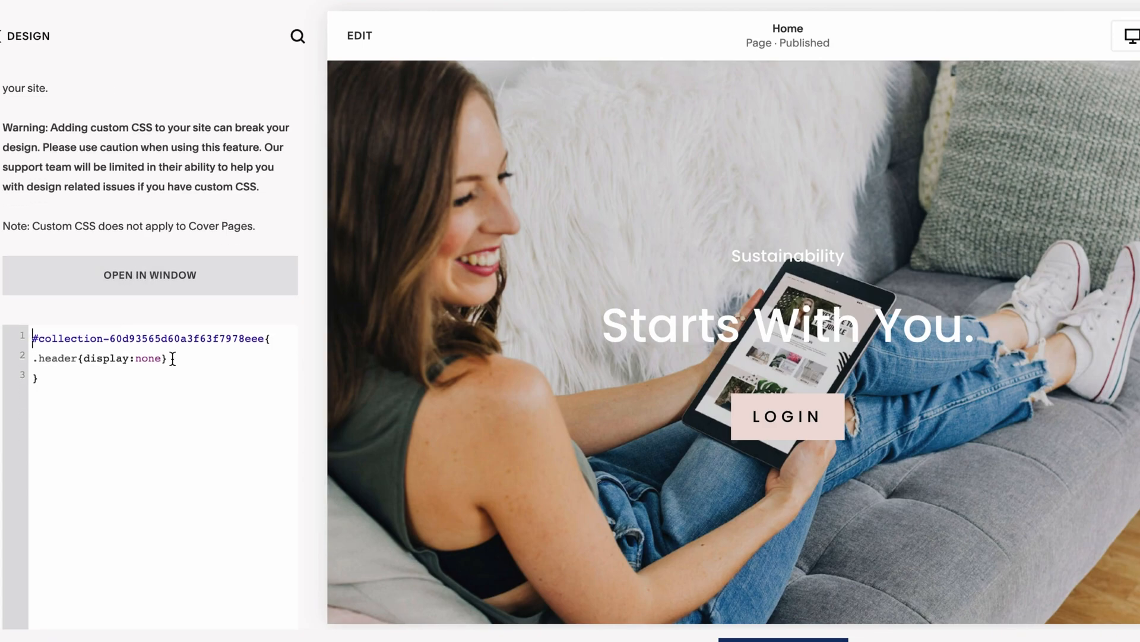
scroll("down", 3)
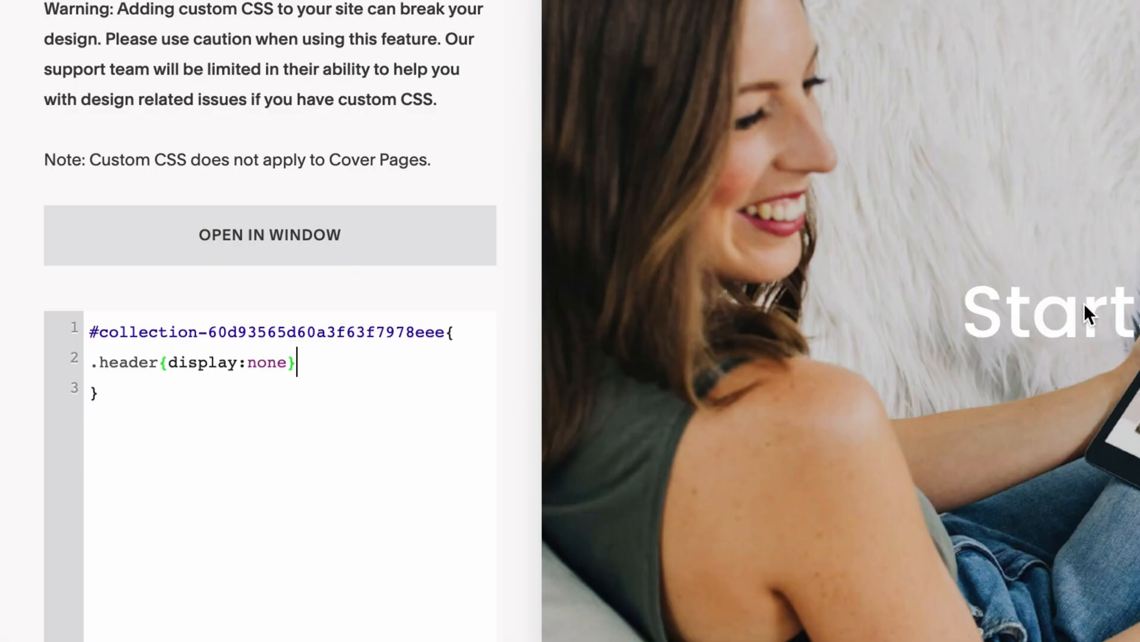
mouse_move(1084, 304)
type("footer")
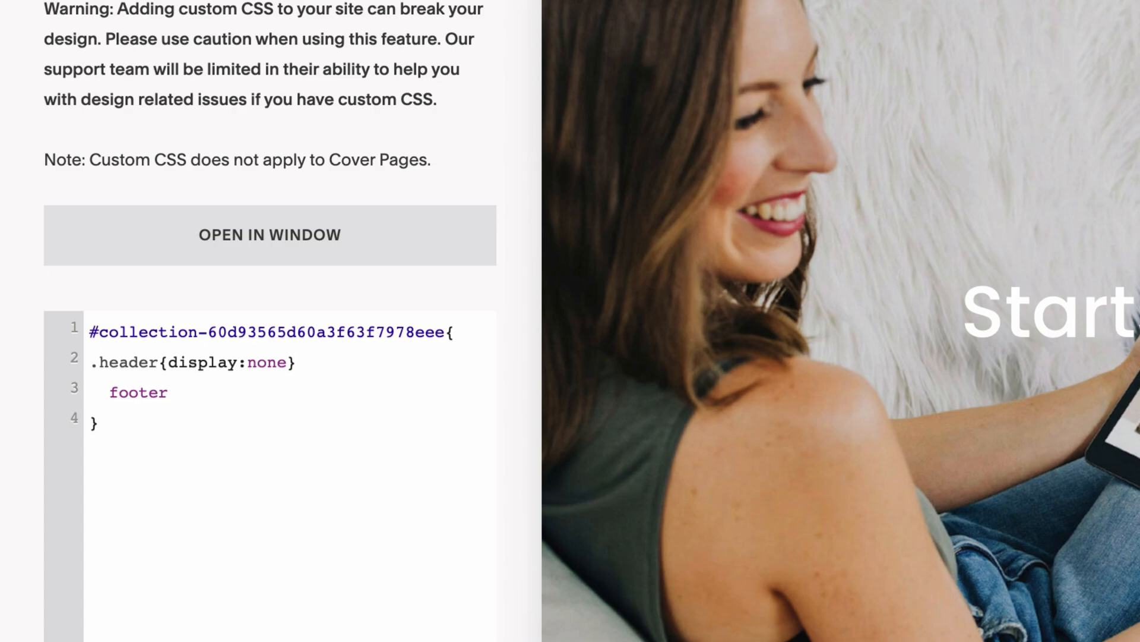
type("{}")
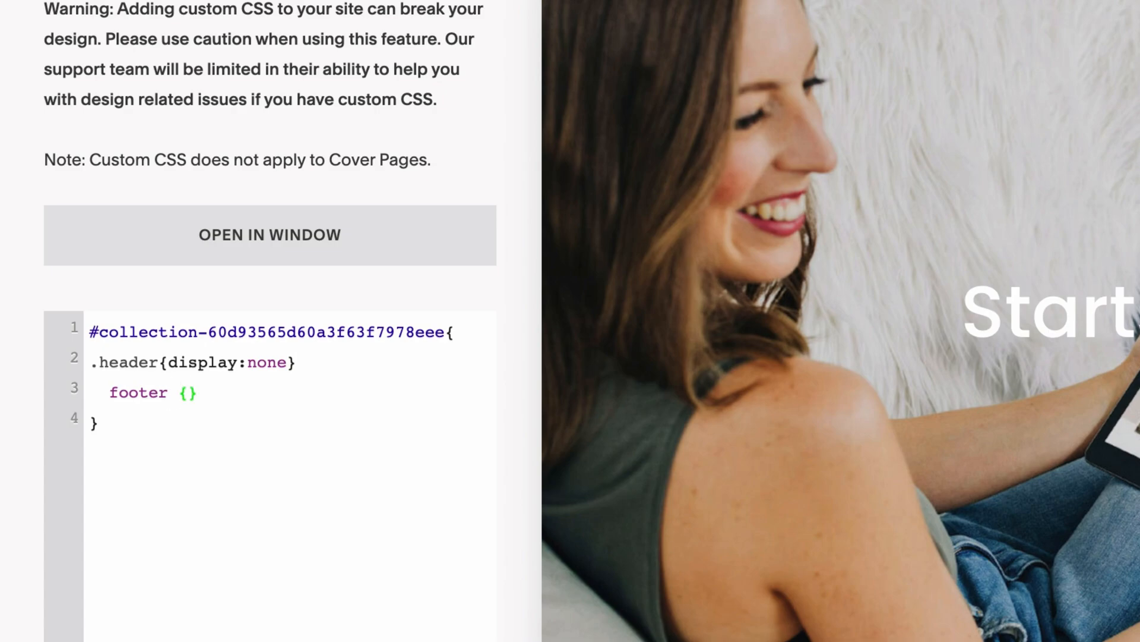
type("di")
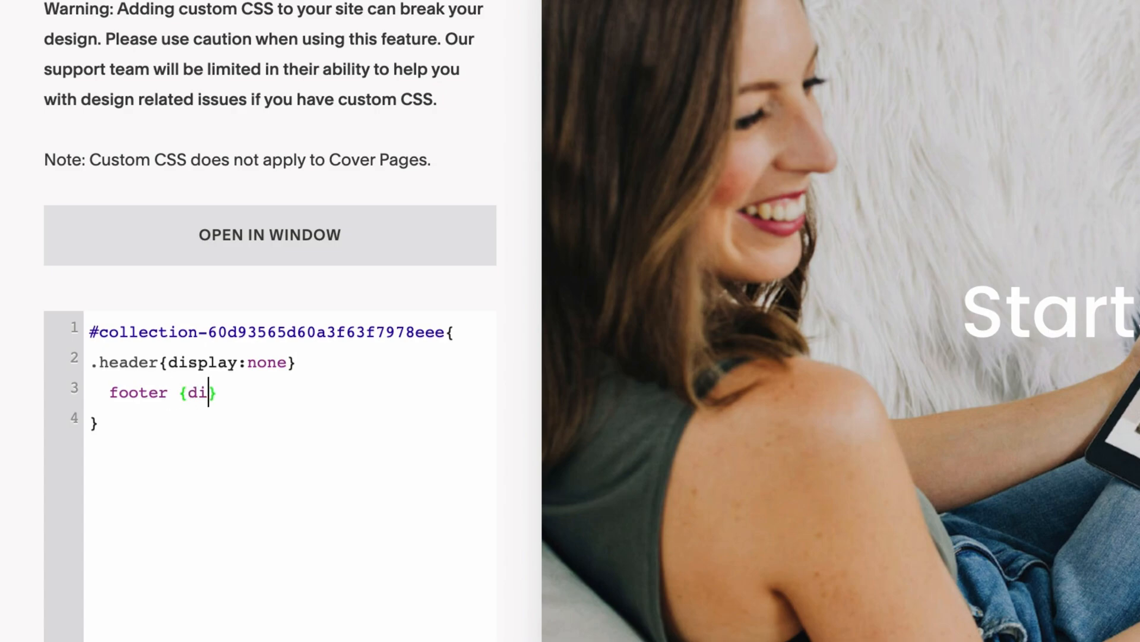
type("splay:none}")
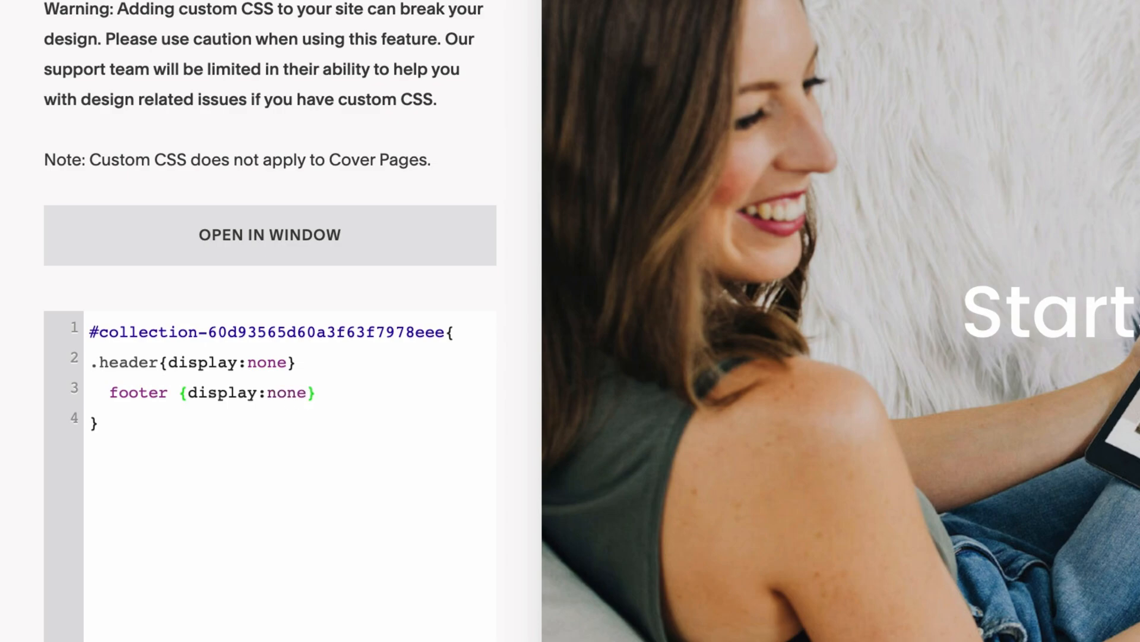